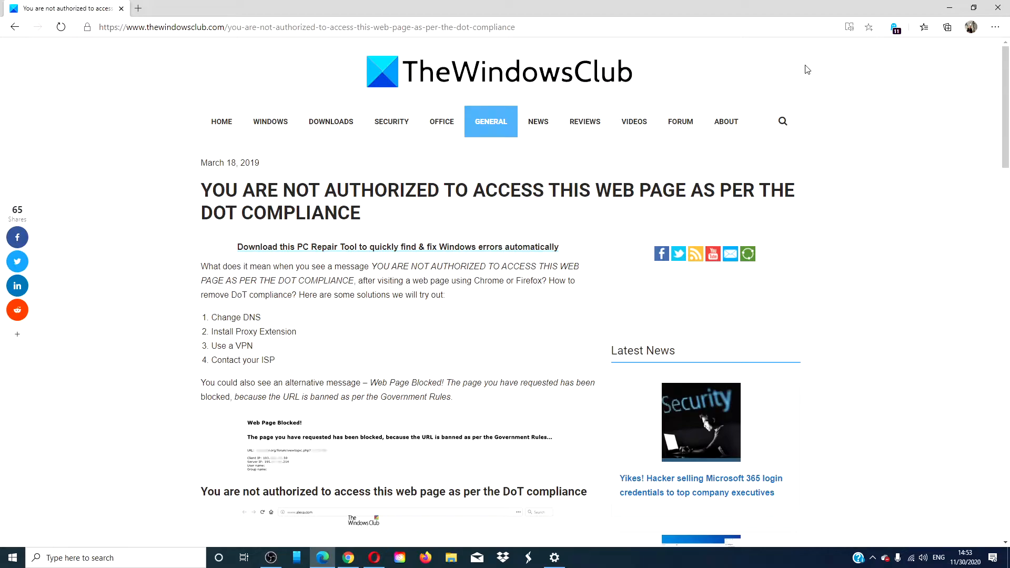
mouse_move(807, 61)
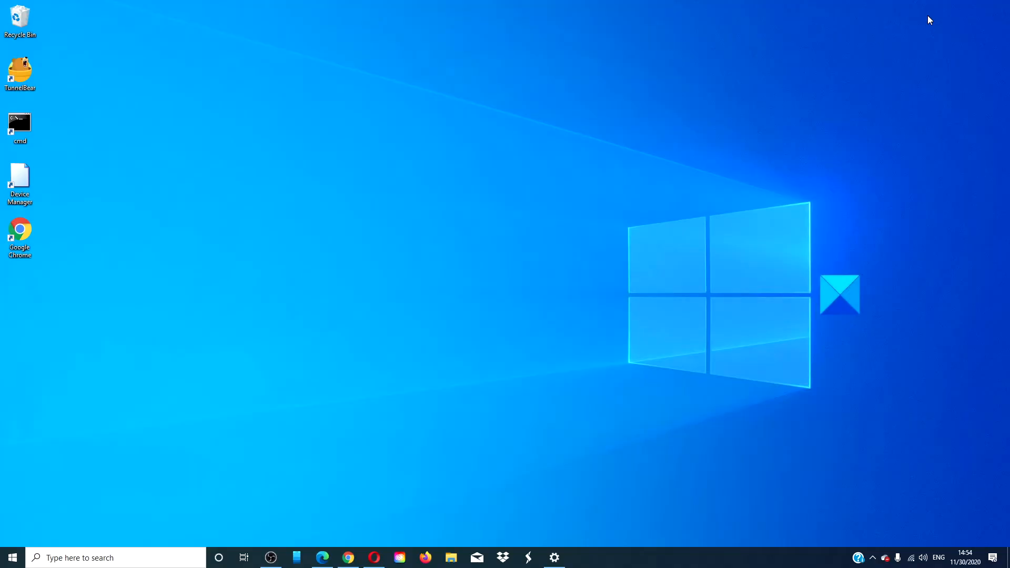
mouse_move(670, 210)
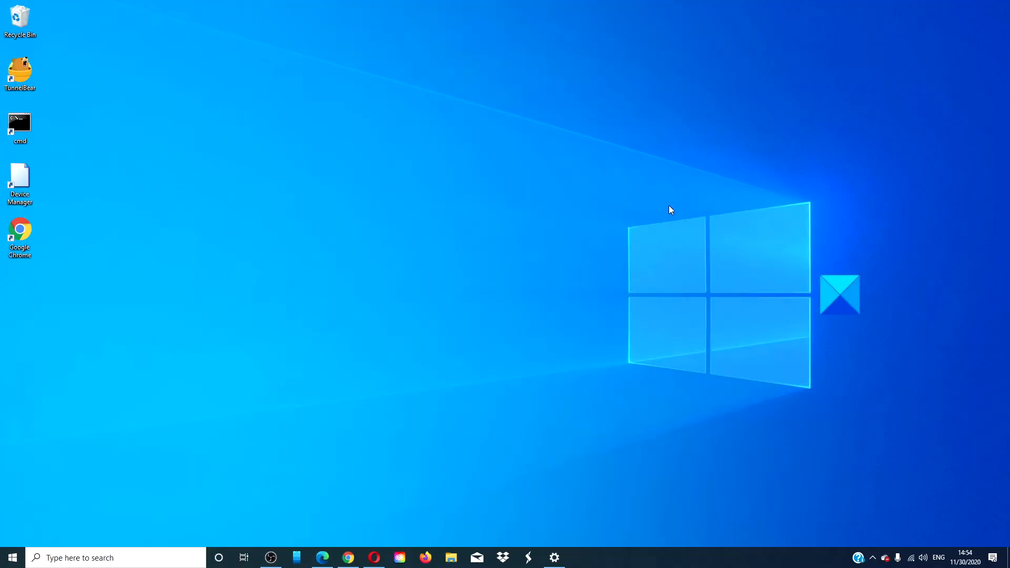
left_click(322, 558)
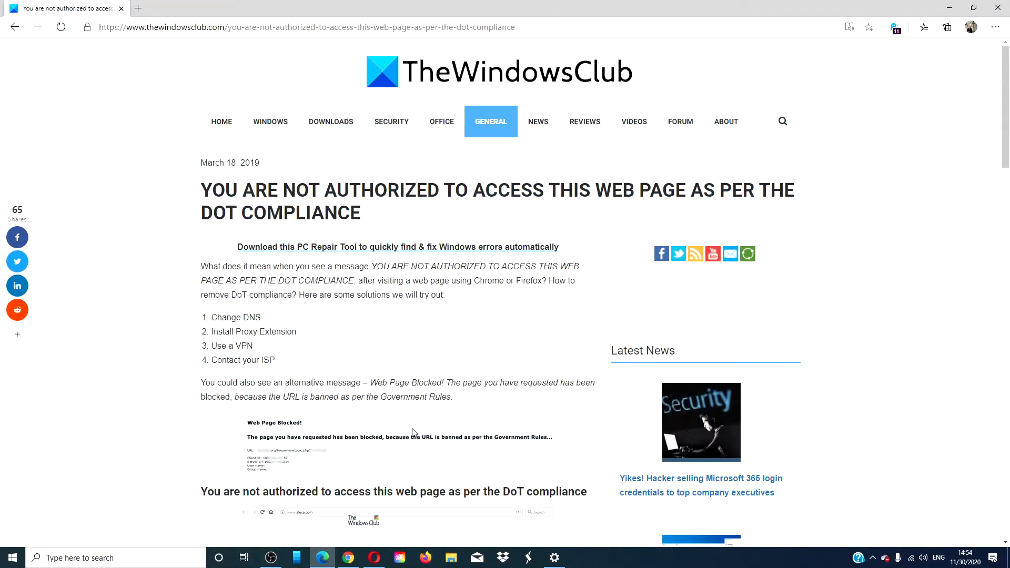